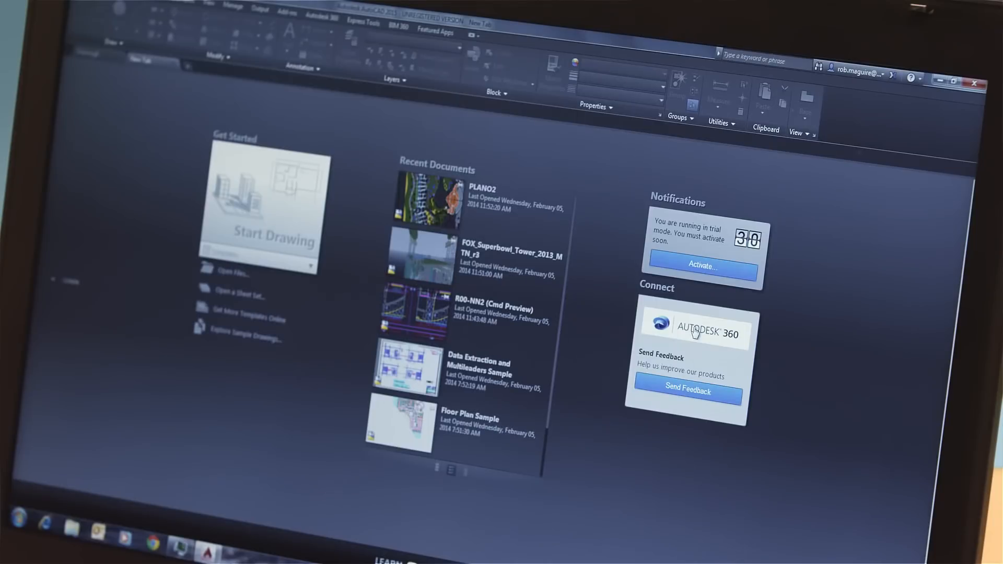
View the Autodesk 360 welcome page from the Start tab's Connect panel and scroll its overview.
click(694, 331)
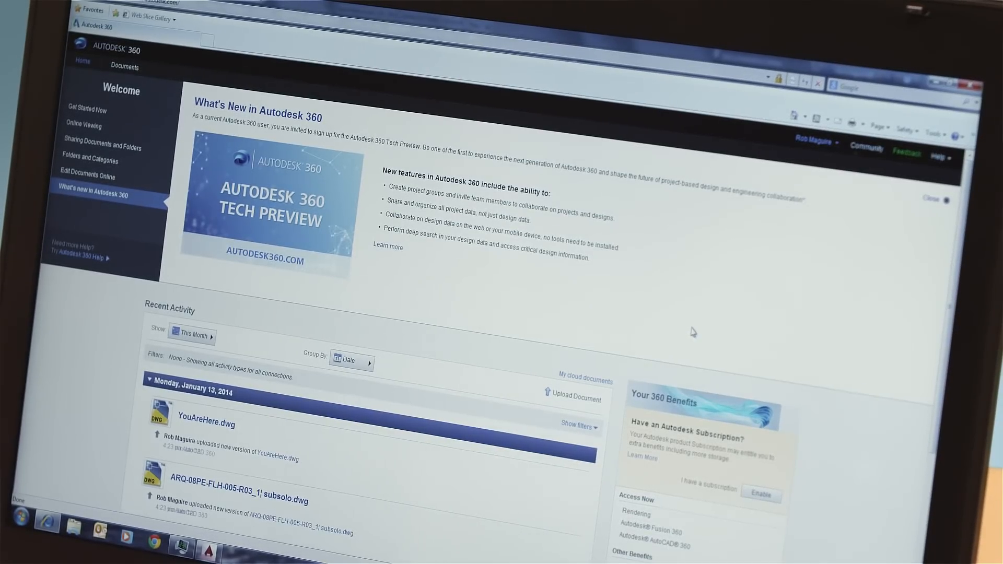
scroll(down, 3)
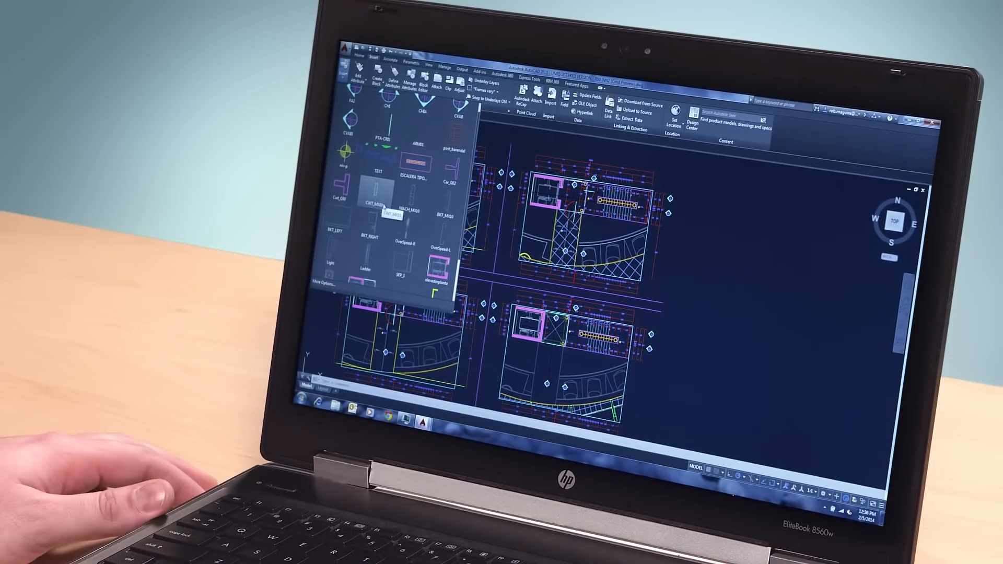
Choose the magenta 'nucleo planta' floor-core block from the Insert gallery to begin placing it.
scroll(down, 3)
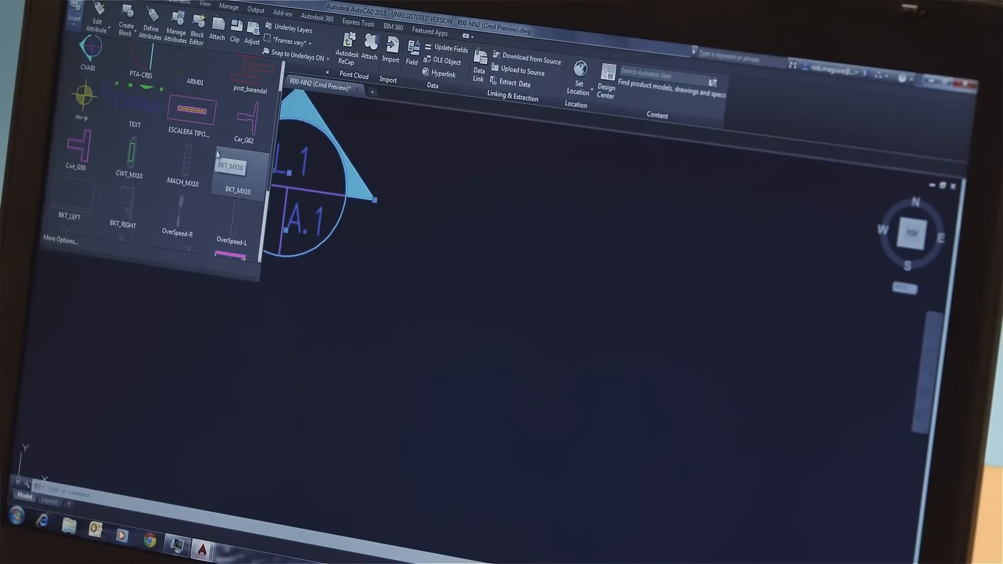
scroll(down, 3)
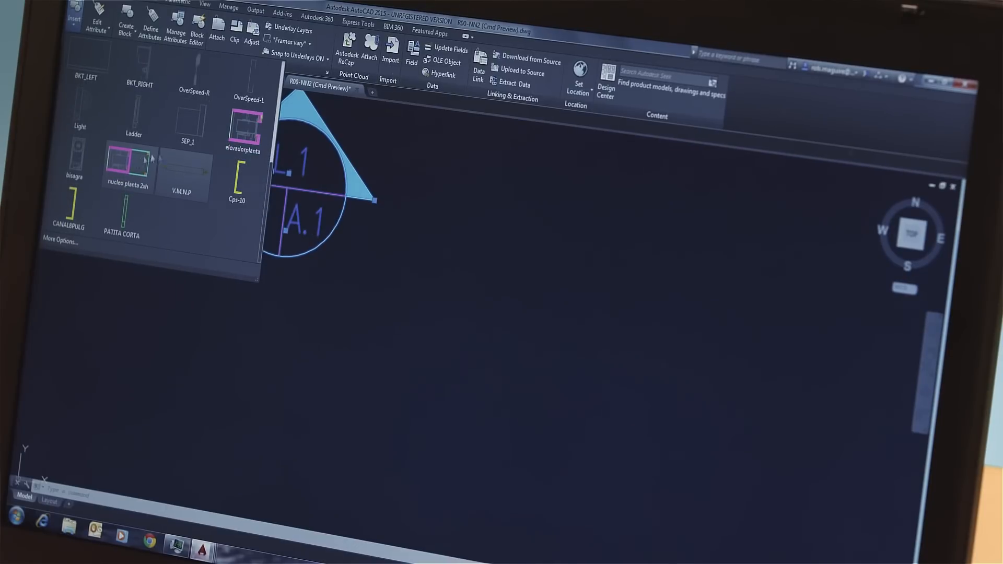
click(128, 163)
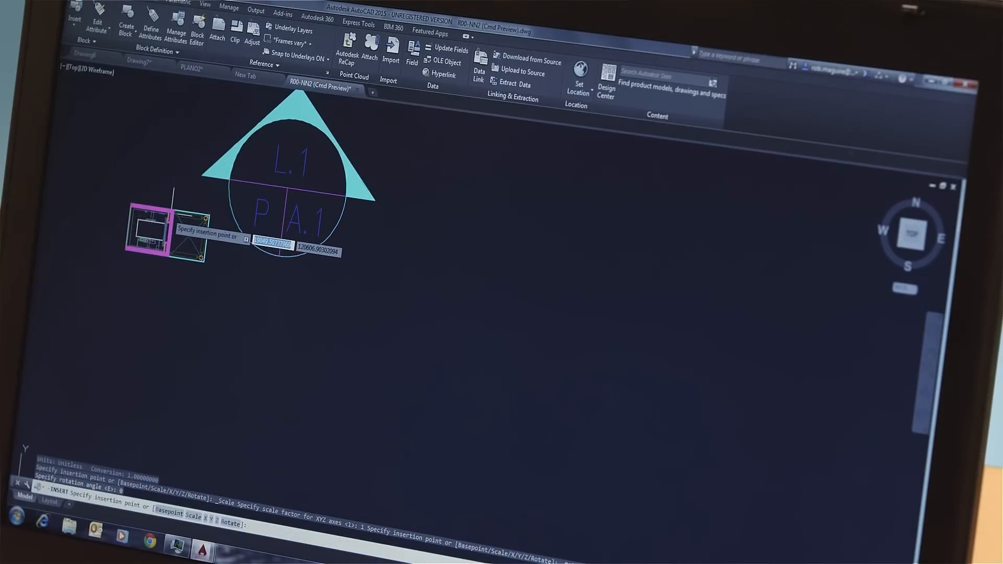